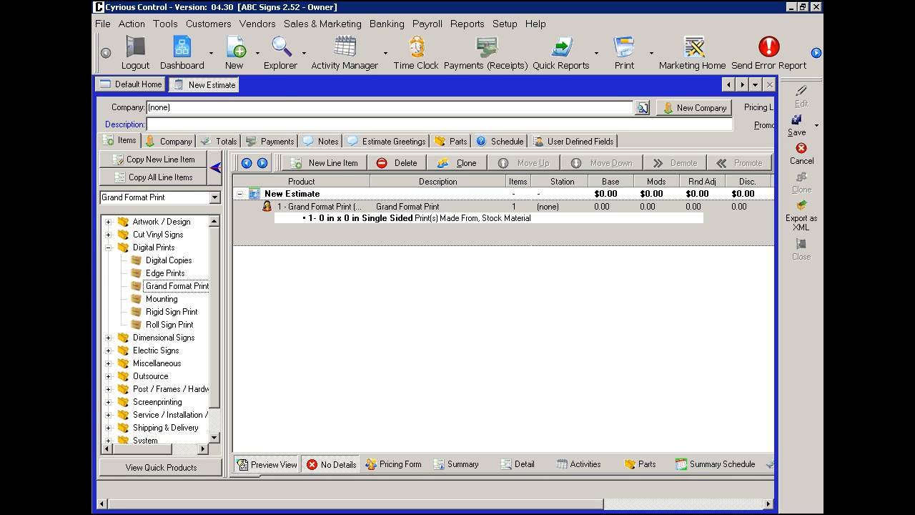
pyautogui.moveTo(179, 295)
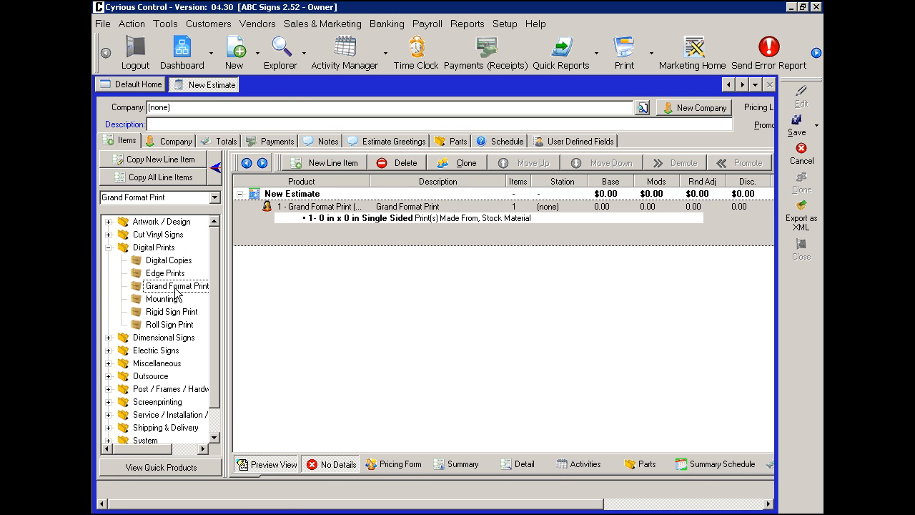
pyautogui.moveTo(192, 295)
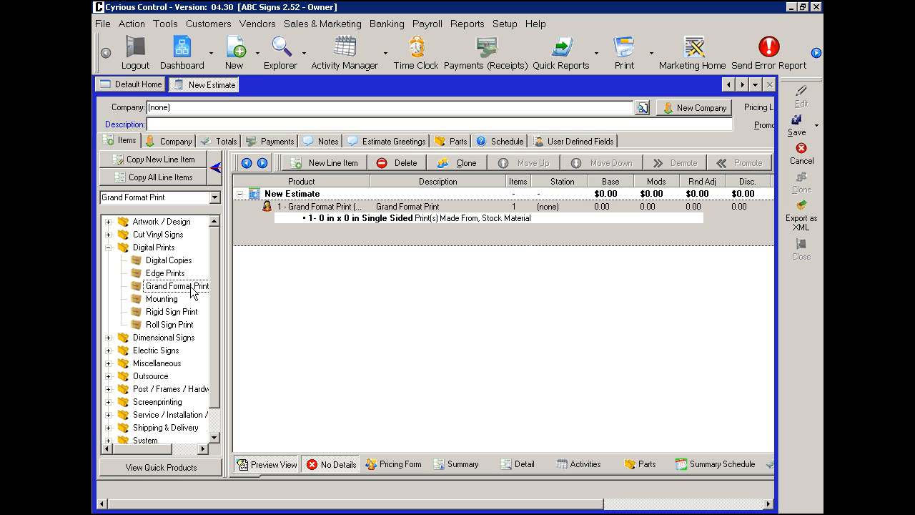
pyautogui.moveTo(289, 240)
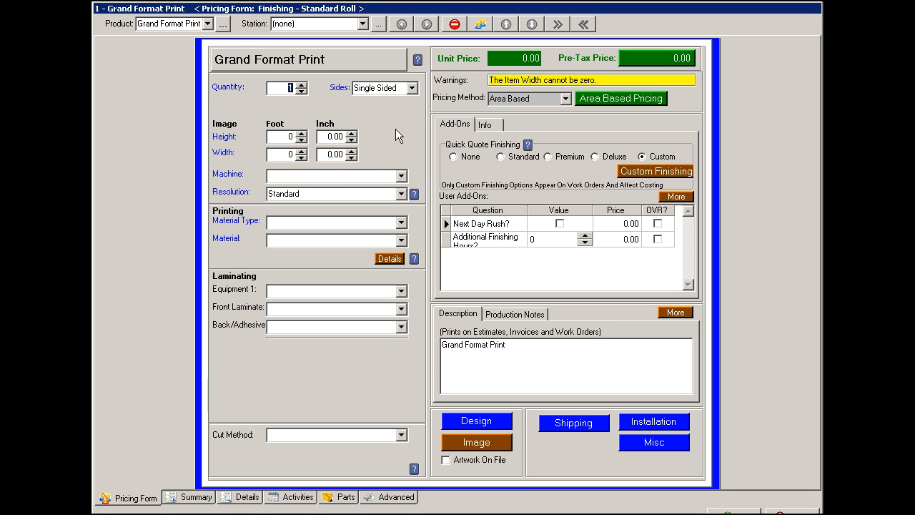
# Step: Enter quantity 2 with a height of 5 ft and width of 10 ft
pyautogui.click(283, 87)
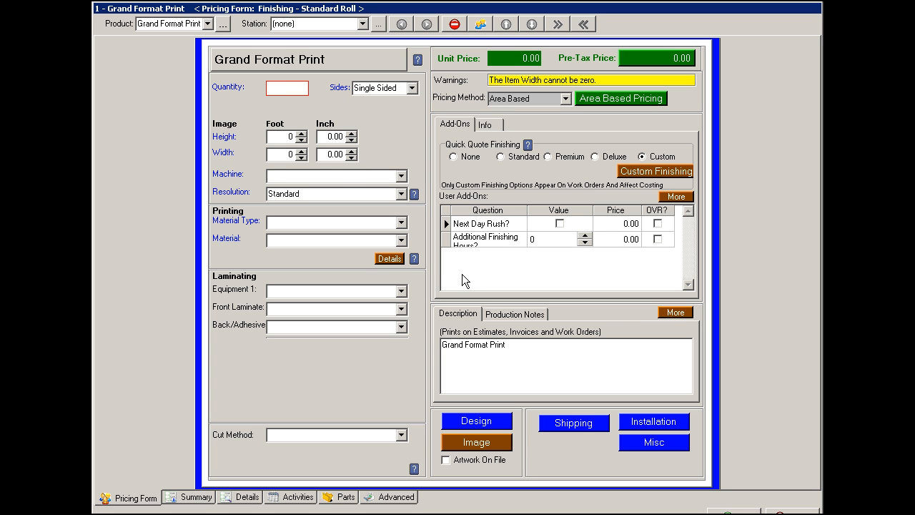
pyautogui.write('2')
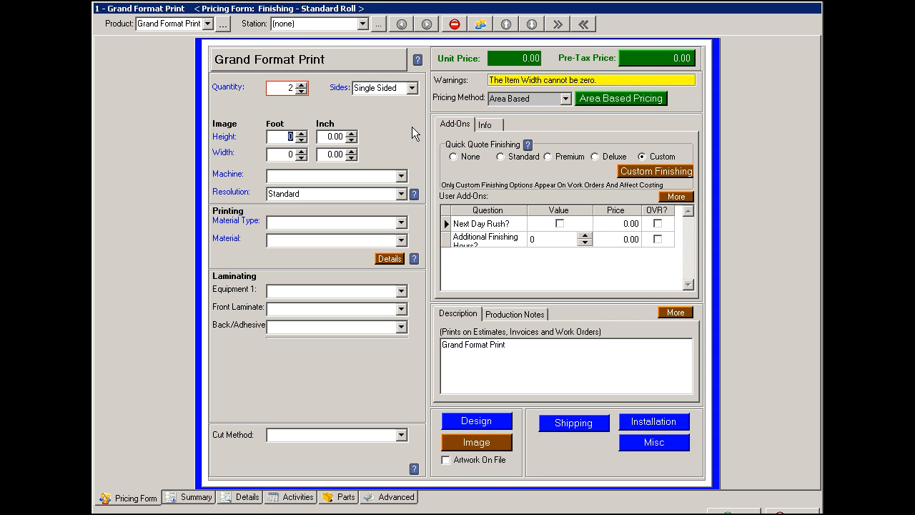
pyautogui.moveTo(418, 166)
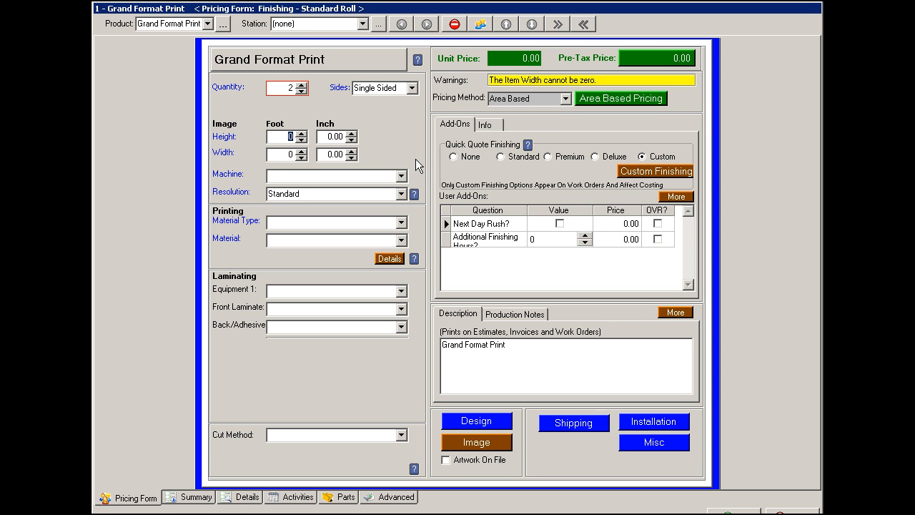
pyautogui.write('5')
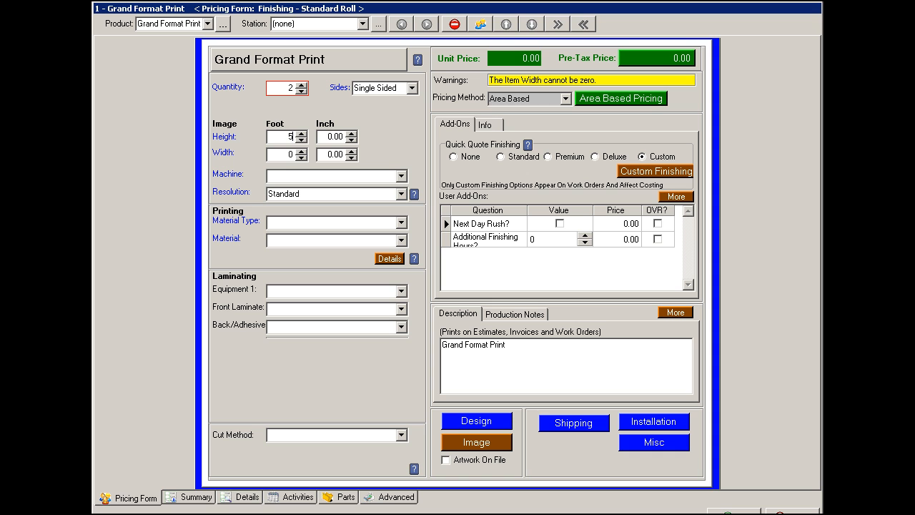
pyautogui.click(332, 137)
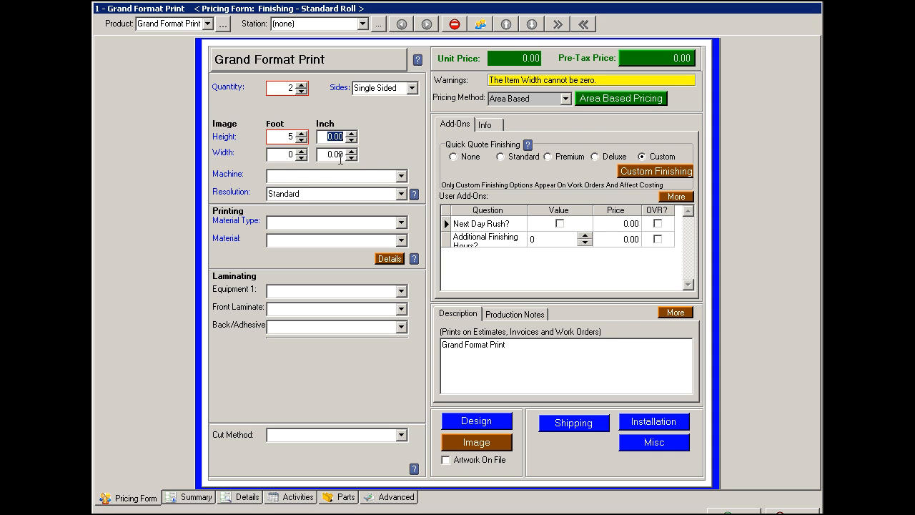
pyautogui.write('10')
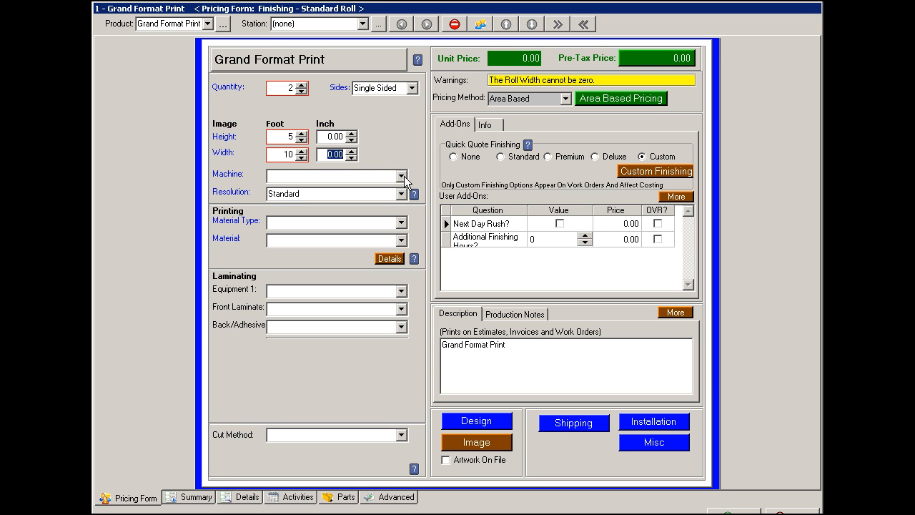
# Step: Choose the Vutek 5330 Super Wide machine and UltraFlex 13oz Gloss Banner material, pricing at 472.08
pyautogui.click(400, 174)
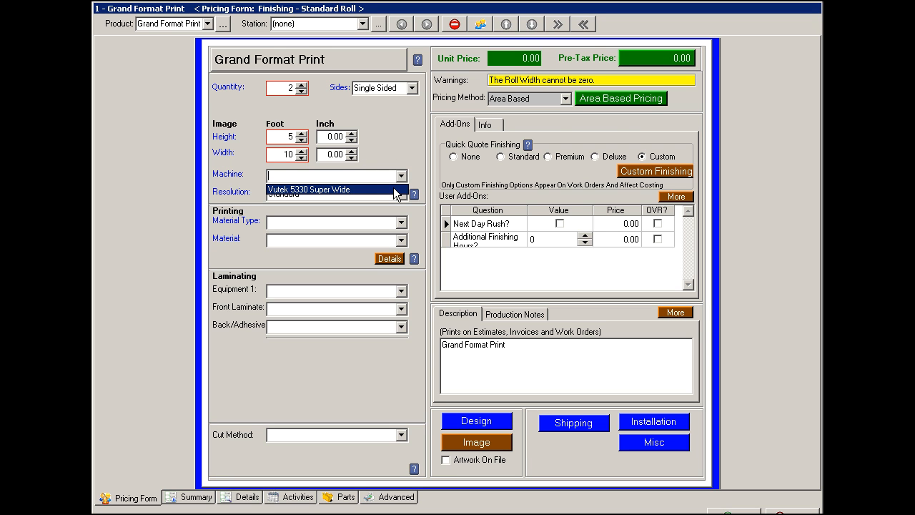
pyautogui.click(308, 189)
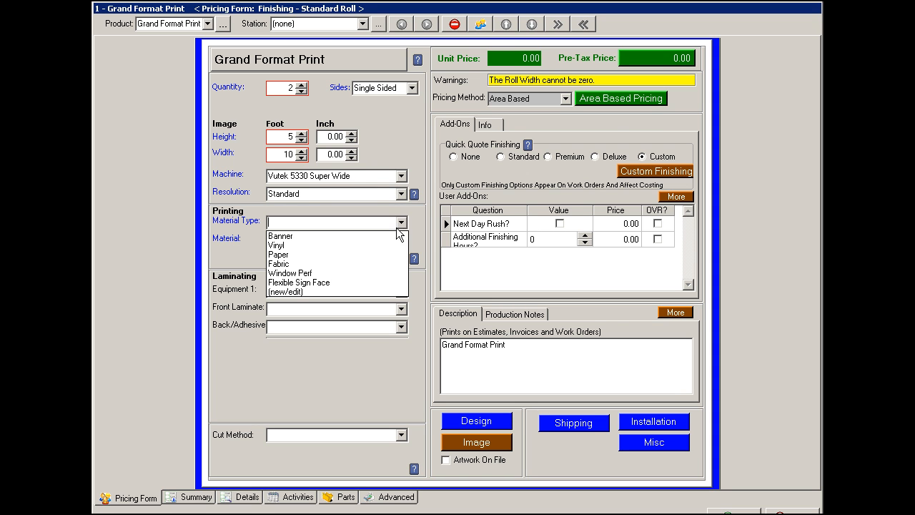
pyautogui.click(280, 236)
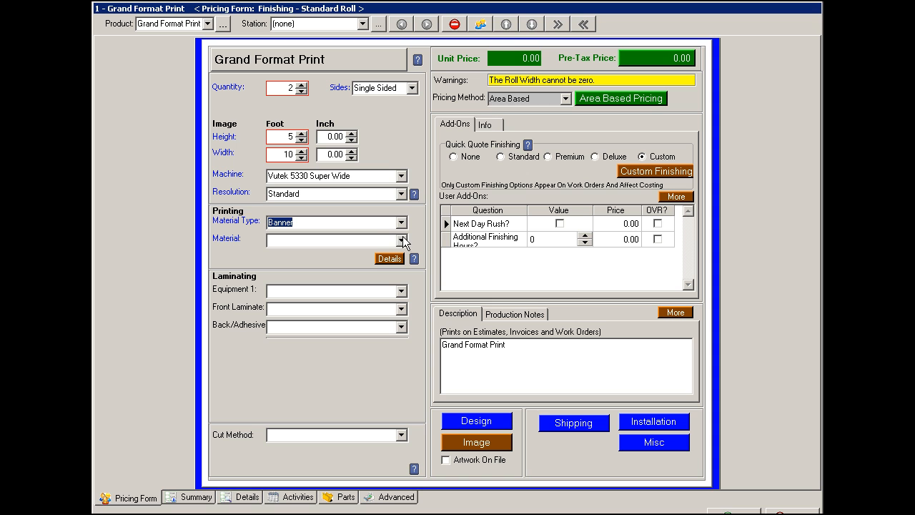
pyautogui.click(402, 240)
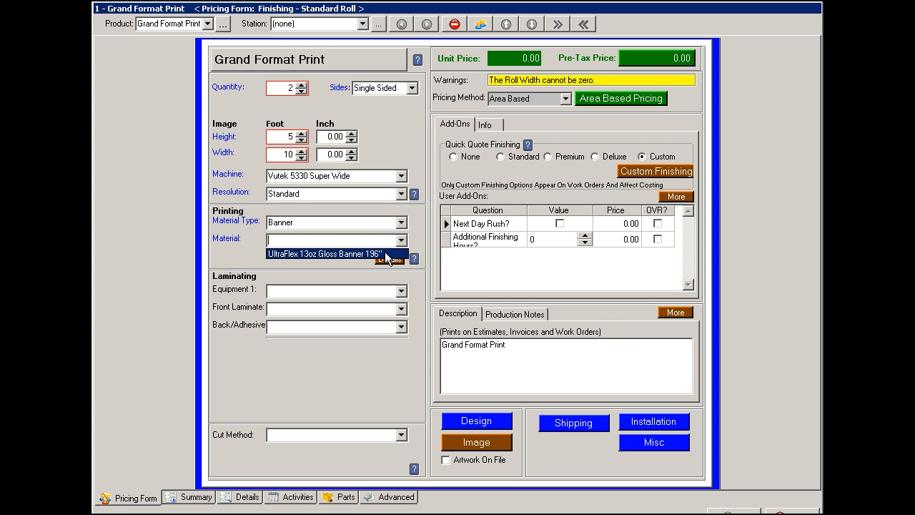
pyautogui.click(326, 253)
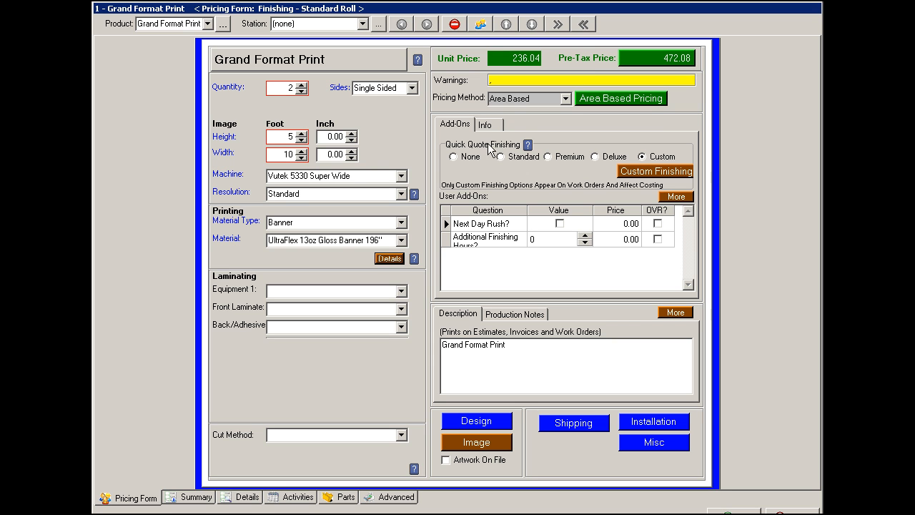
# Step: Review the roll material details on the Info tab and turn off Use Print Area Only
pyautogui.click(486, 123)
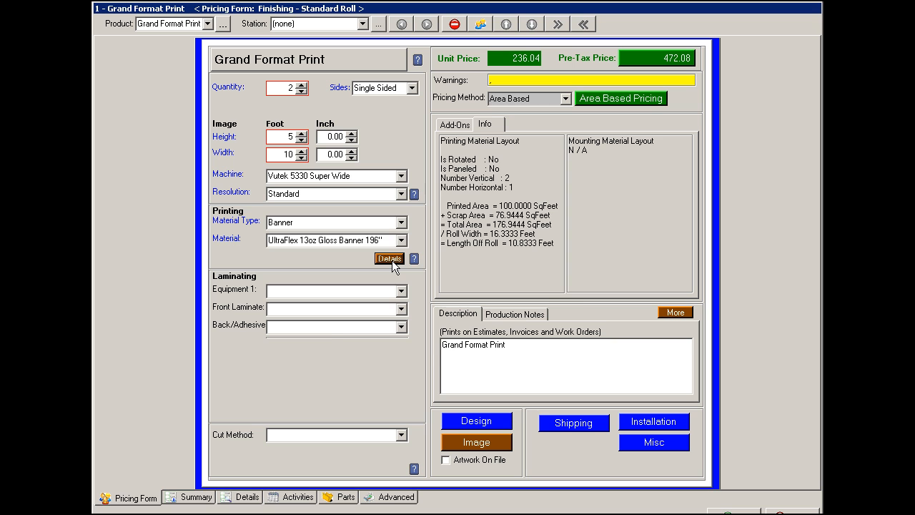
pyautogui.click(389, 257)
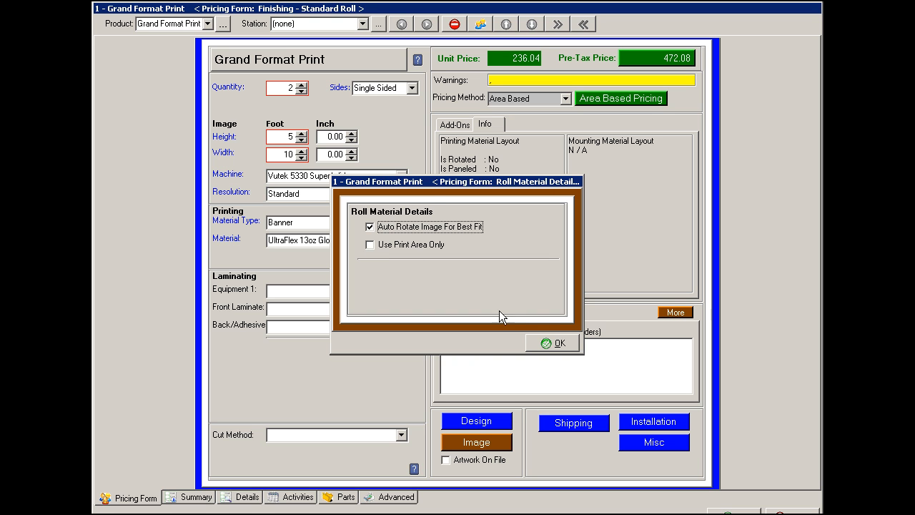
pyautogui.click(552, 343)
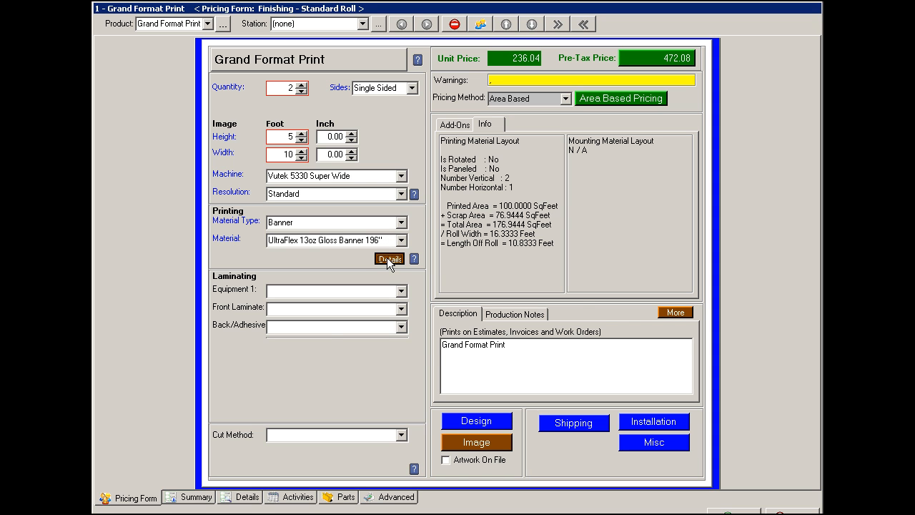
pyautogui.click(389, 259)
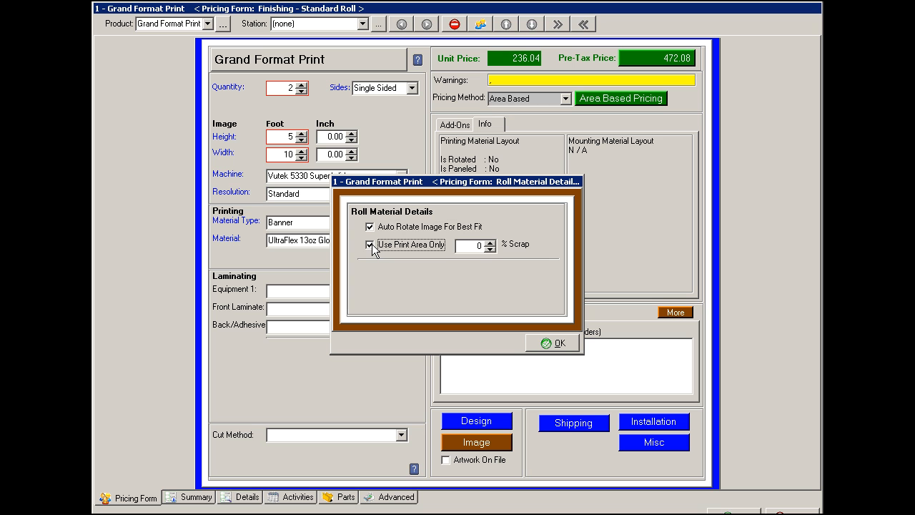
pyautogui.click(369, 244)
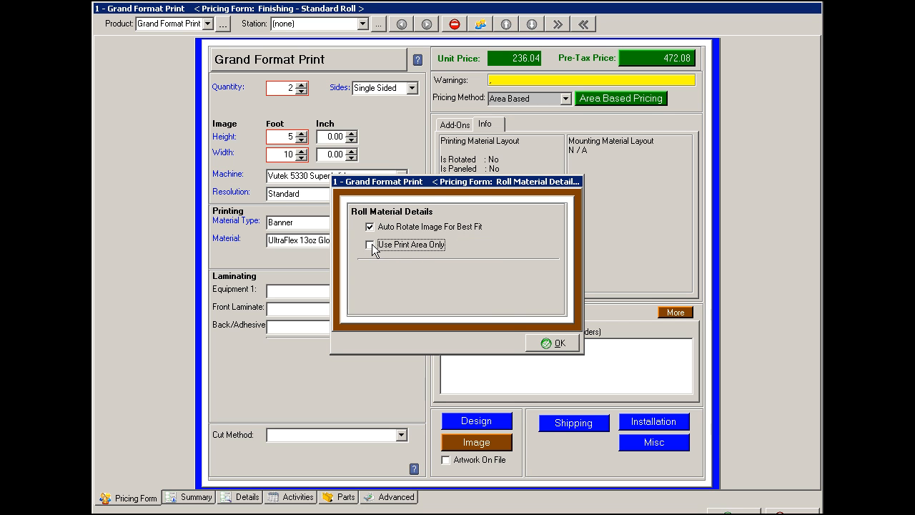
pyautogui.click(551, 343)
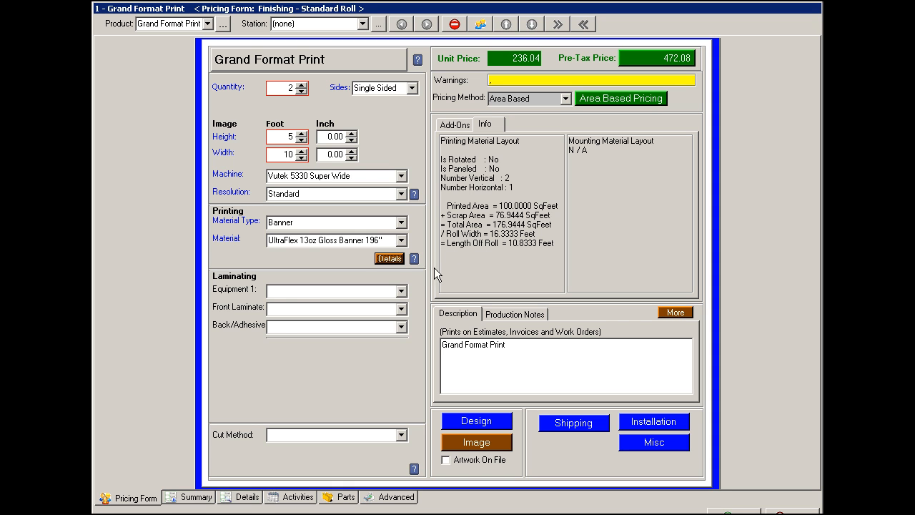
# Step: Set Cold Laminator as Equipment 1 with Front Laminate, raising the pre-tax price to 482.08
pyautogui.click(400, 289)
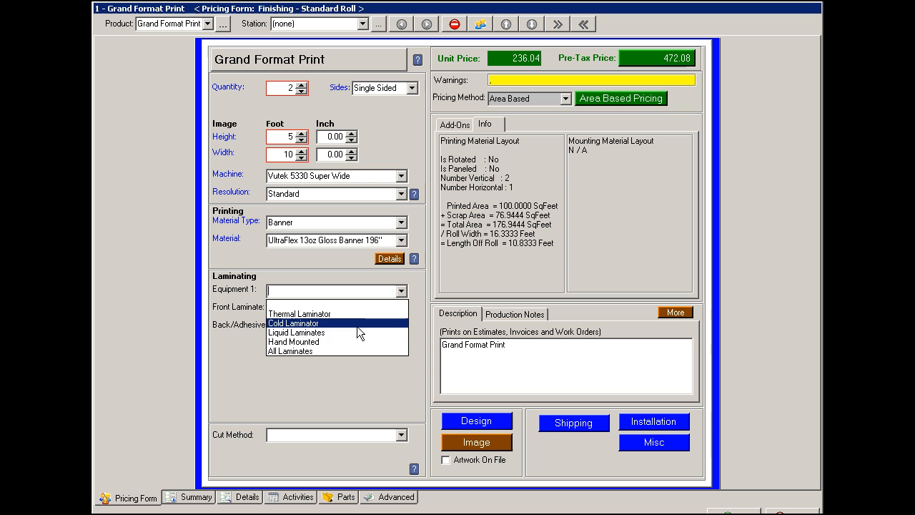
pyautogui.moveTo(358, 326)
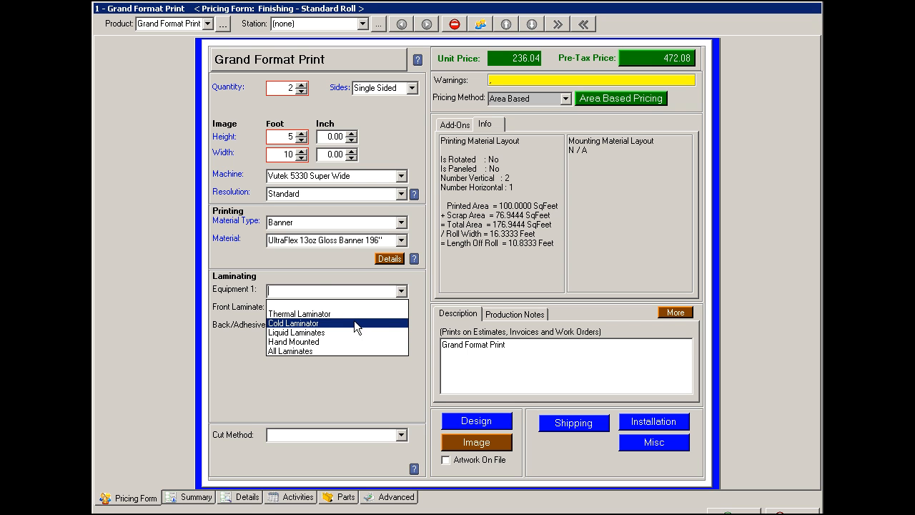
pyautogui.click(291, 323)
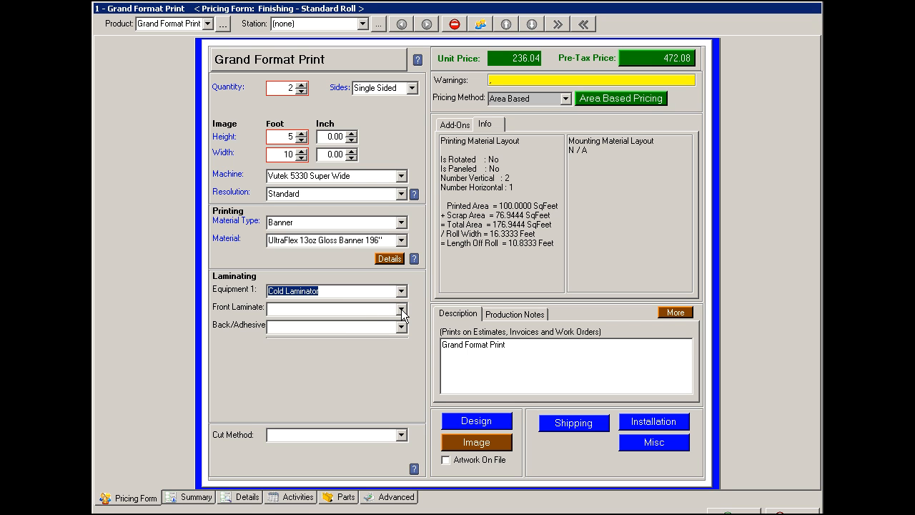
pyautogui.click(400, 309)
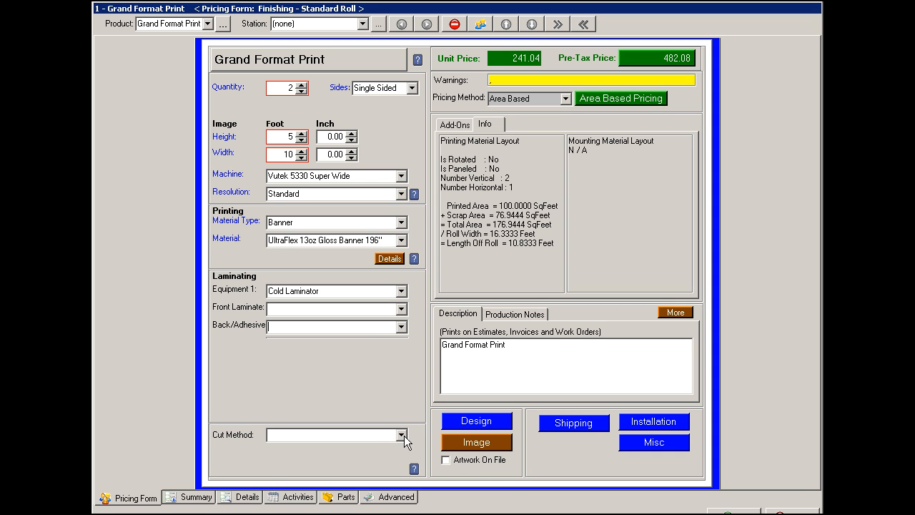
pyautogui.click(400, 435)
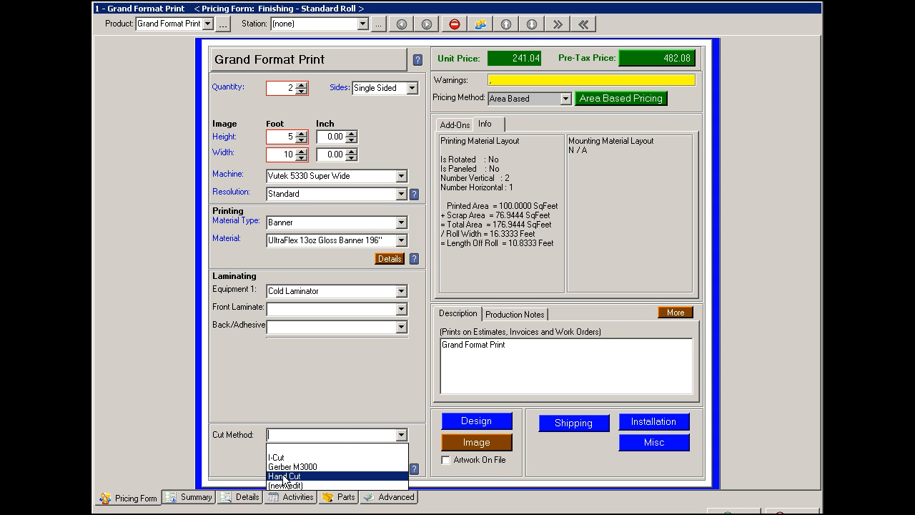
# Step: Set Hand Cut with Standard cut complexity, bringing the pre-tax price to 487.88
pyautogui.click(284, 475)
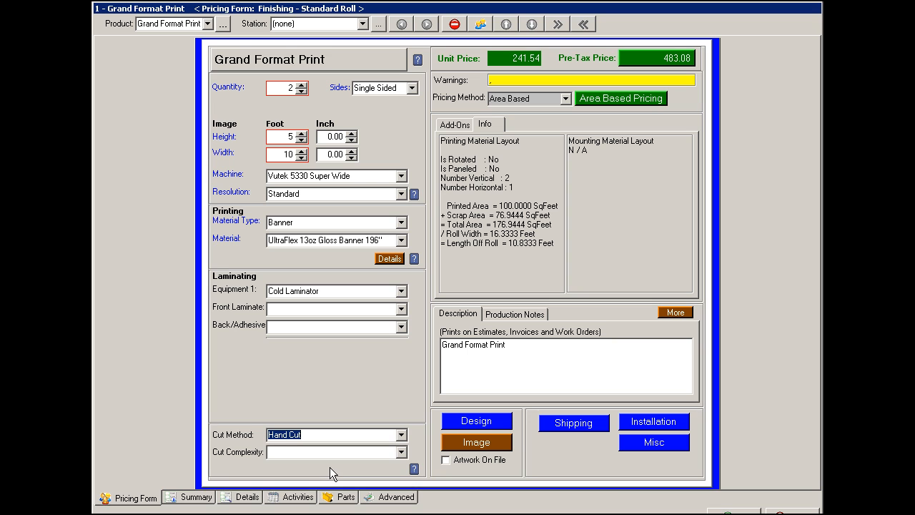
pyautogui.click(400, 452)
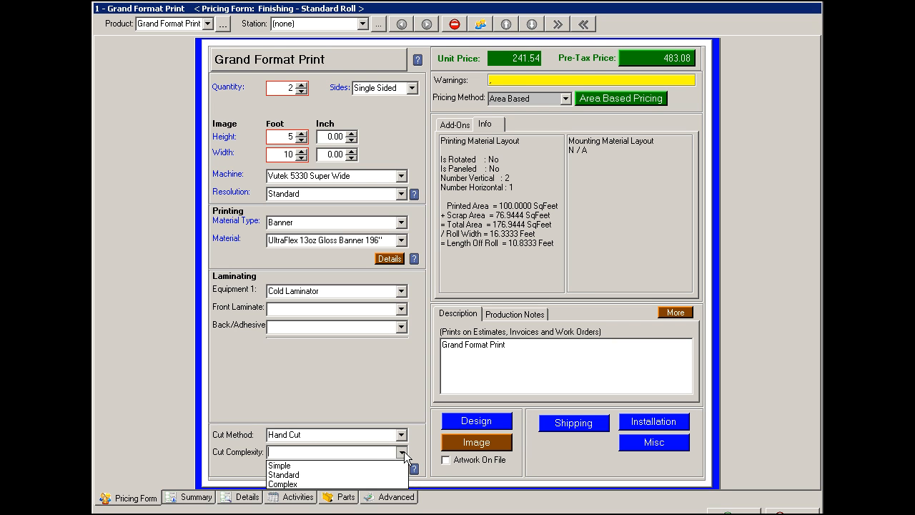
pyautogui.moveTo(300, 475)
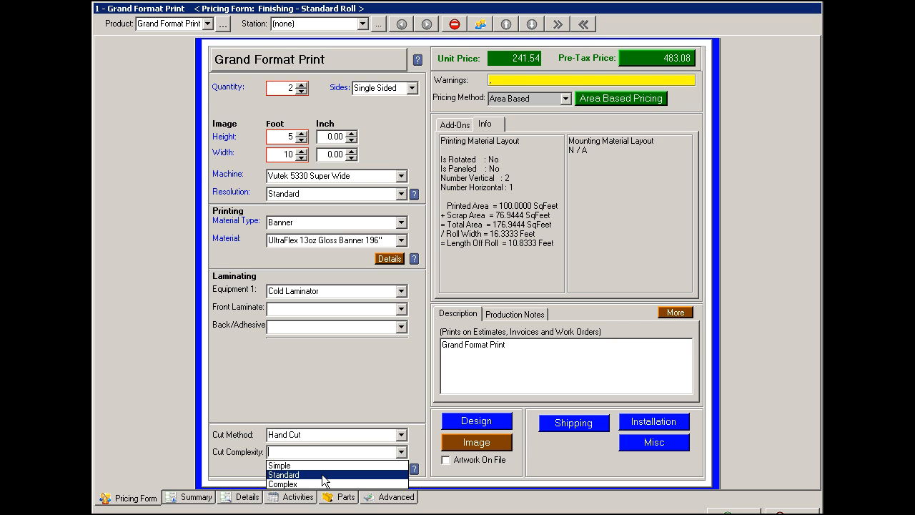
pyautogui.click(283, 474)
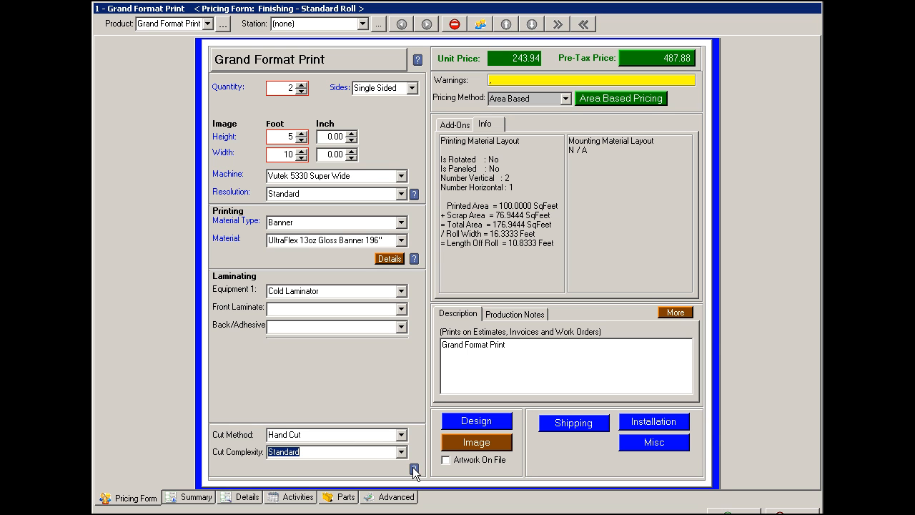
pyautogui.click(415, 471)
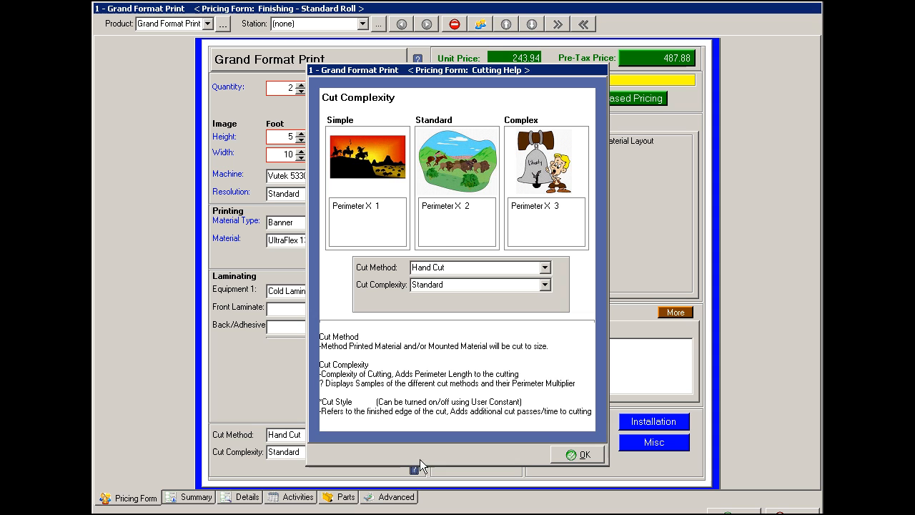
pyautogui.moveTo(389, 145)
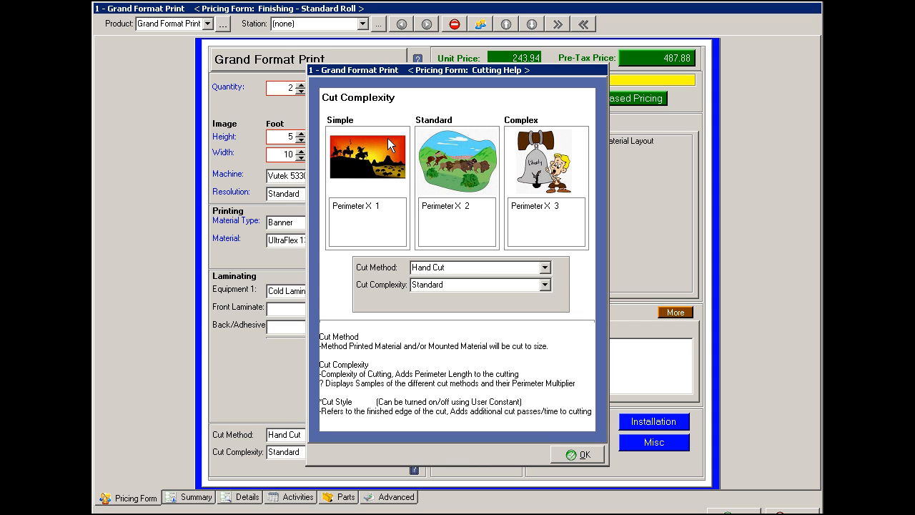
pyautogui.moveTo(555, 178)
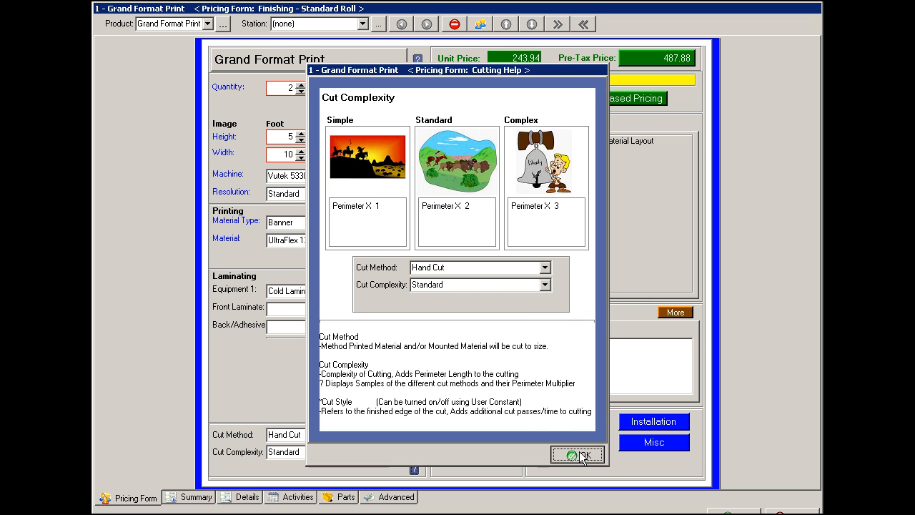
pyautogui.click(578, 454)
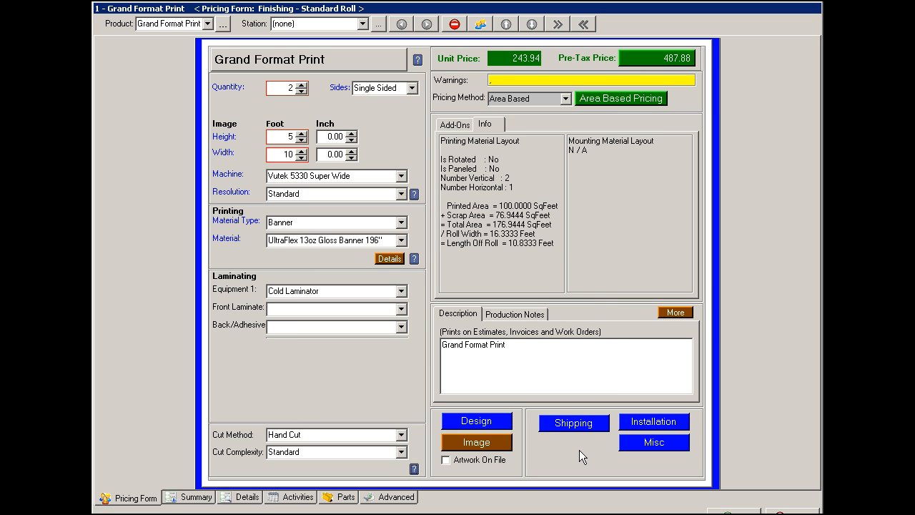
pyautogui.click(454, 123)
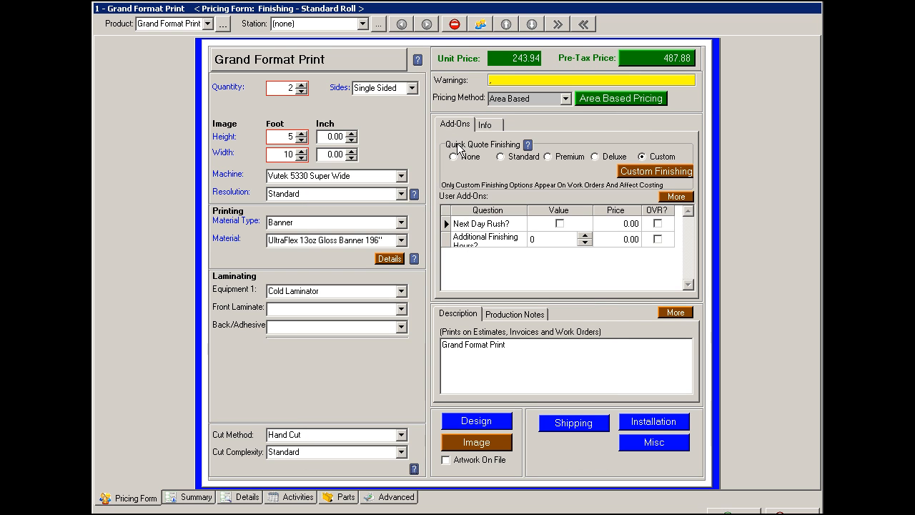
pyautogui.moveTo(477, 194)
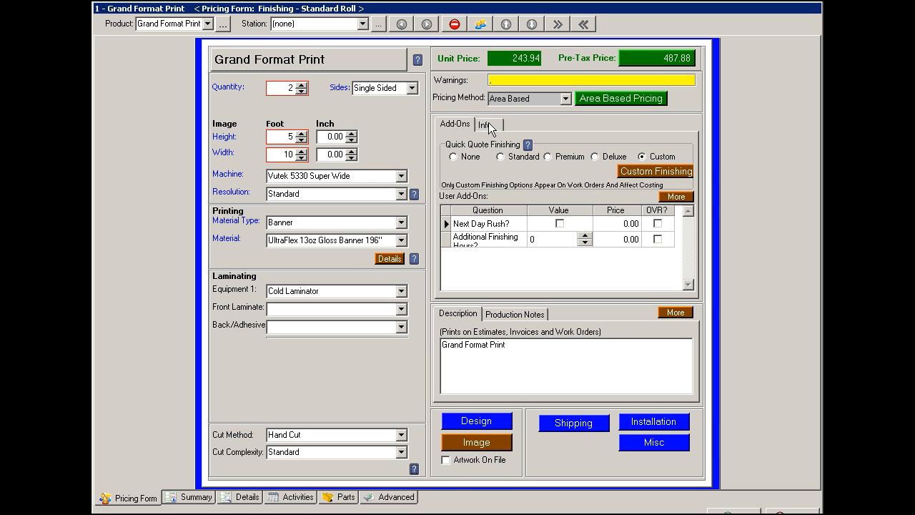
pyautogui.click(489, 123)
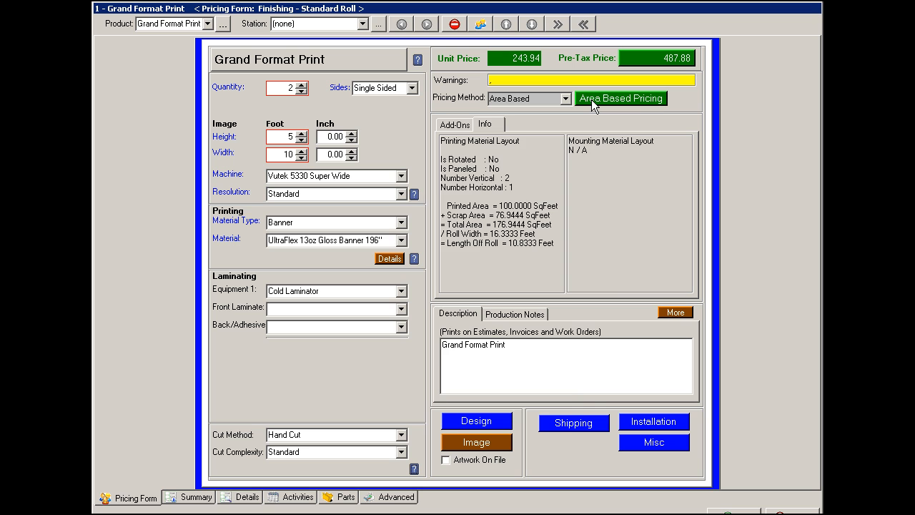
# Step: Review the area-based profitability details: 487.88 price, 117.35 cost, 75.95% margin
pyautogui.click(621, 97)
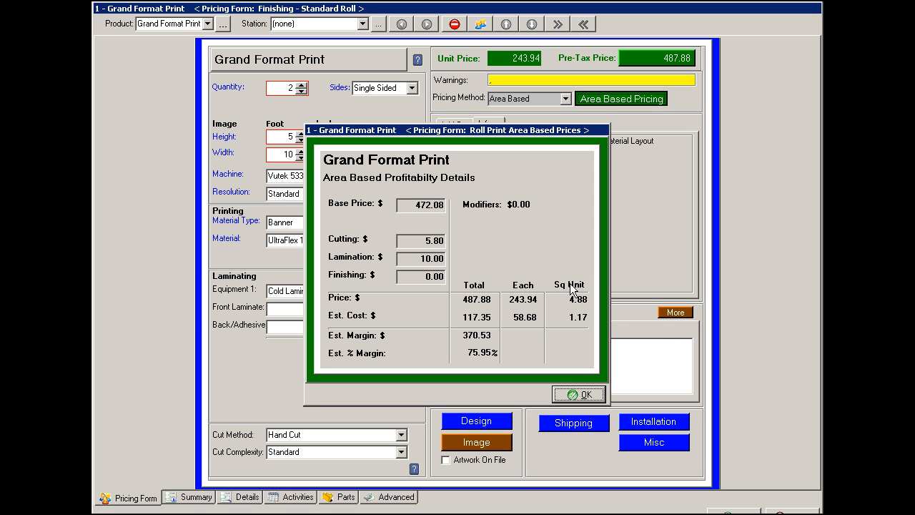
pyautogui.moveTo(460, 246)
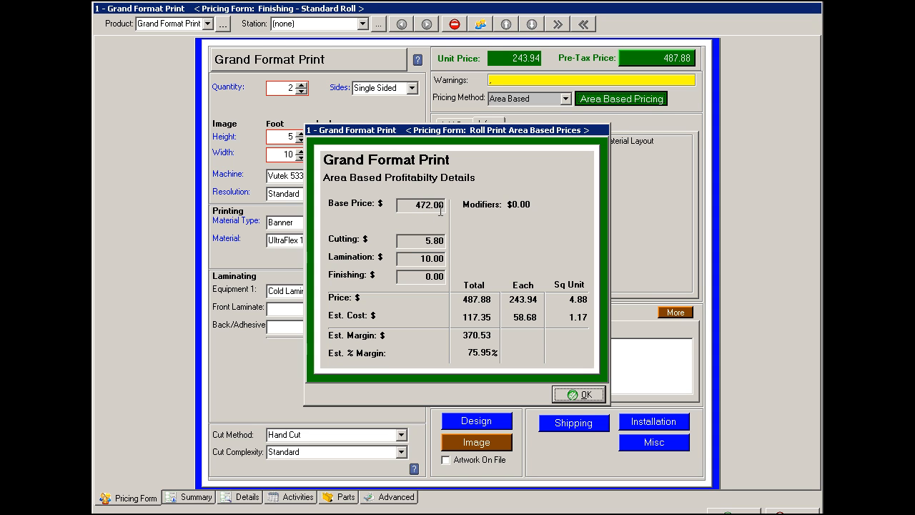
pyautogui.moveTo(449, 269)
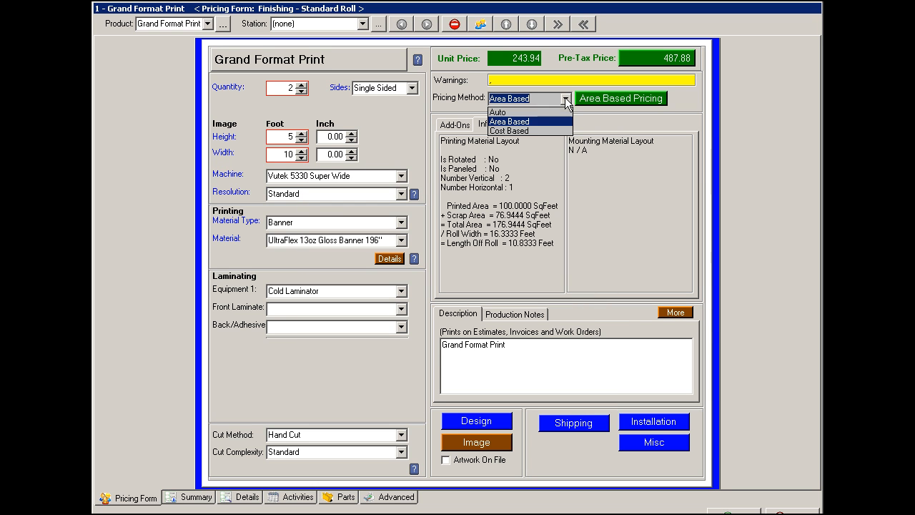
# Step: Switch the line to Cost Based pricing (865.67 pre-tax) and check its parts list
pyautogui.click(509, 130)
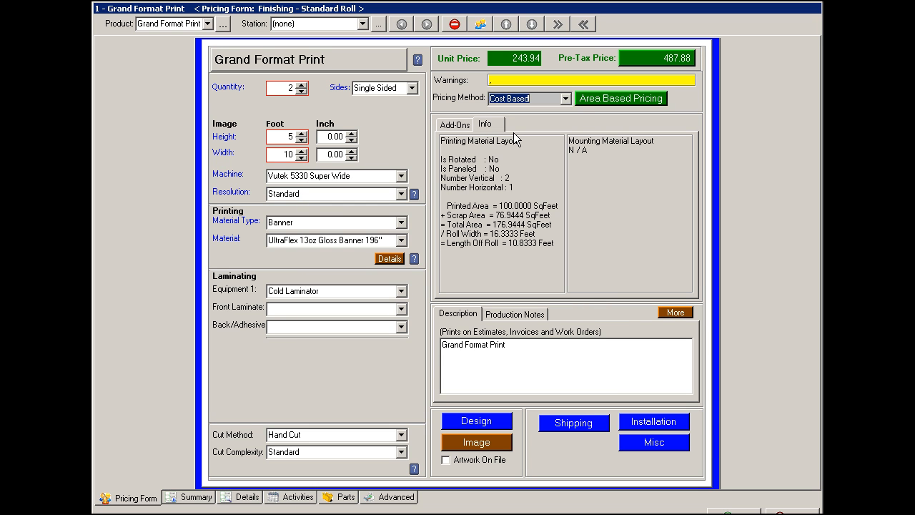
pyautogui.click(620, 97)
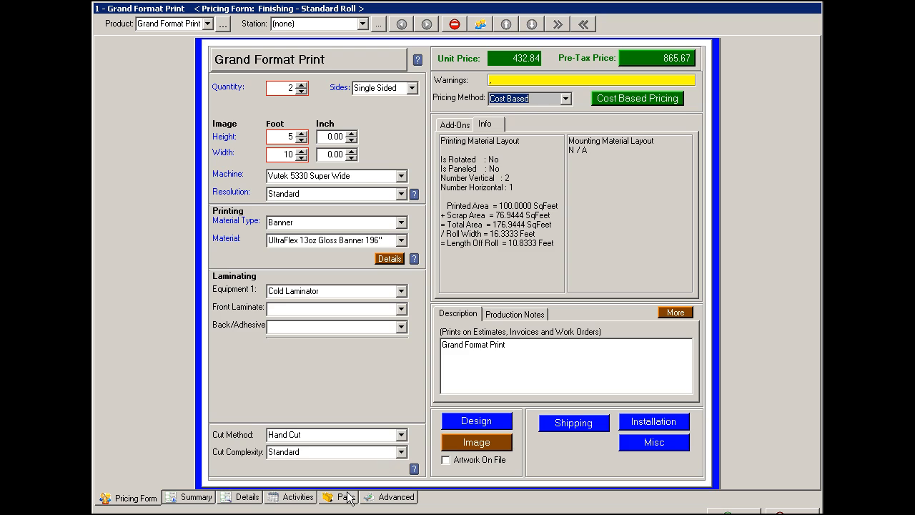
pyautogui.click(346, 498)
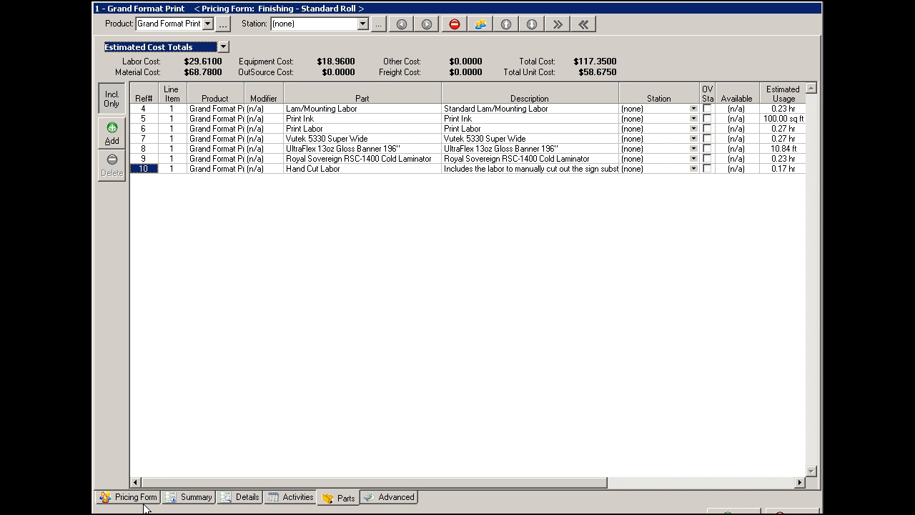
pyautogui.click(134, 498)
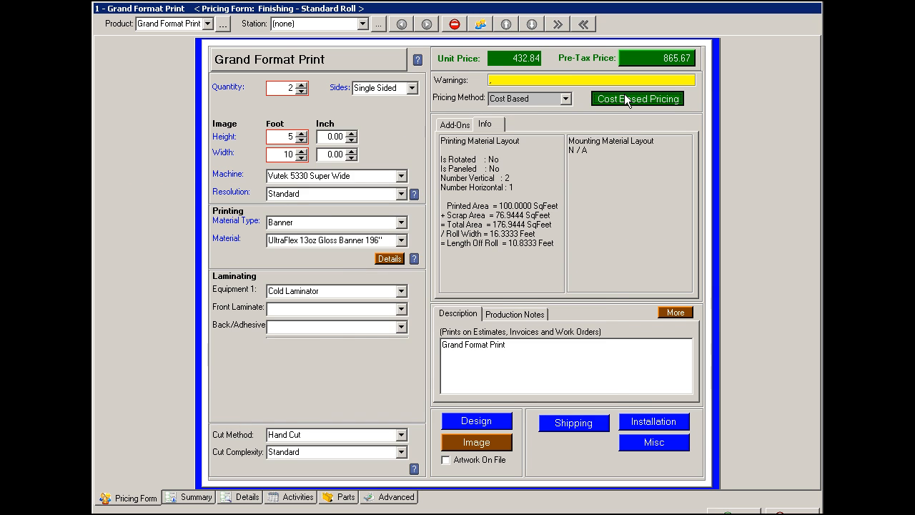
# Step: Review the cost-based profitability details showing an 86.44% estimated margin
pyautogui.click(638, 97)
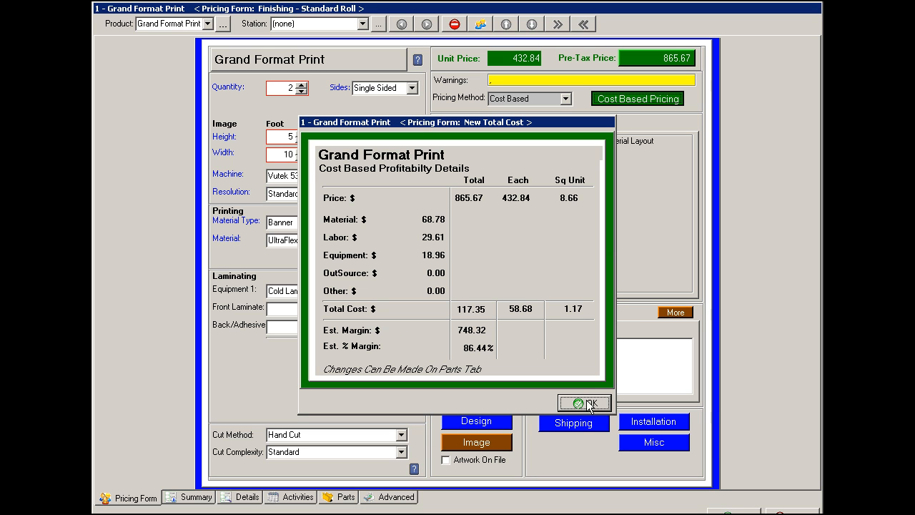
pyautogui.click(583, 403)
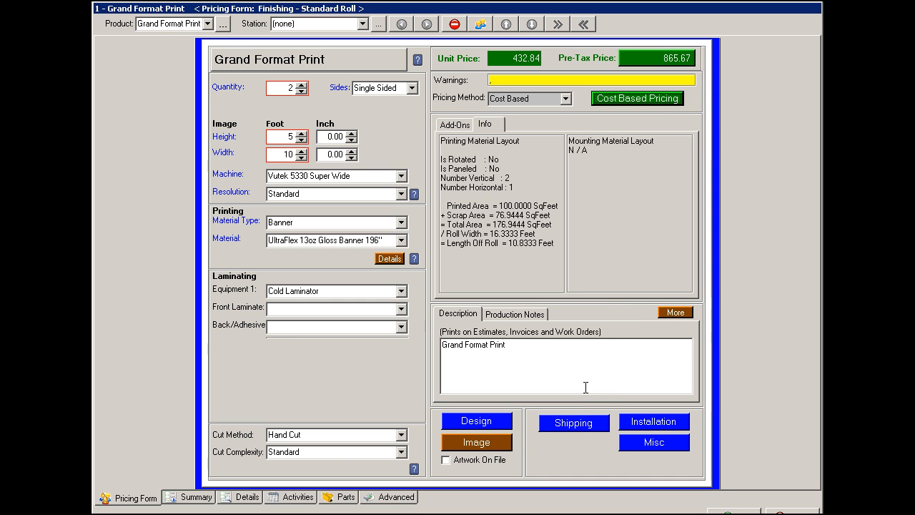
pyautogui.moveTo(592, 256)
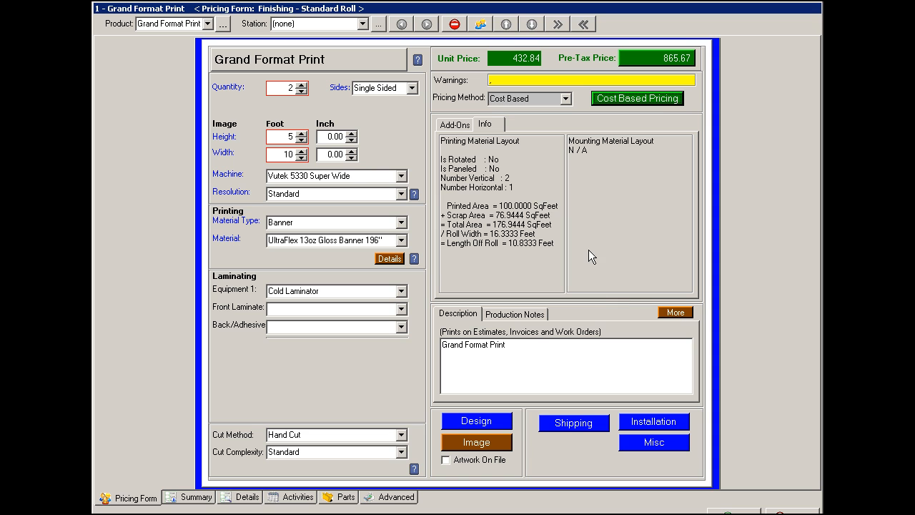
pyautogui.moveTo(514, 184)
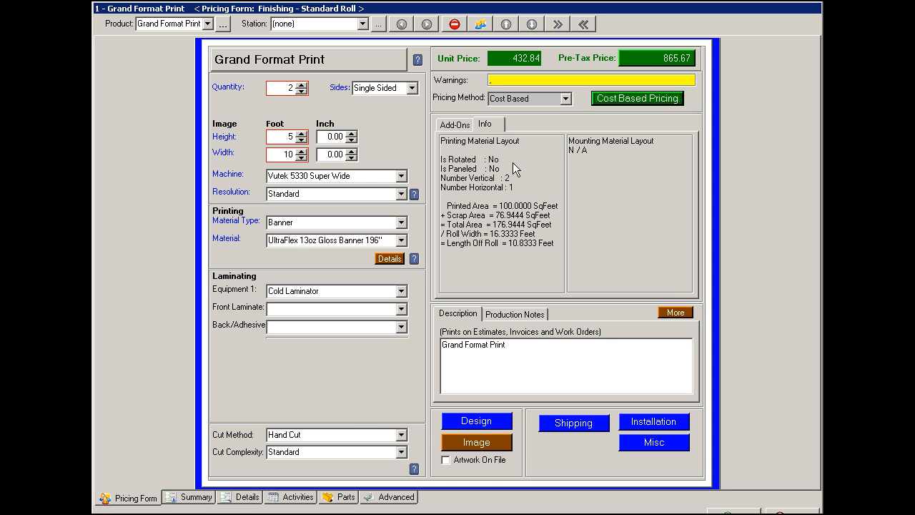
pyautogui.moveTo(507, 149)
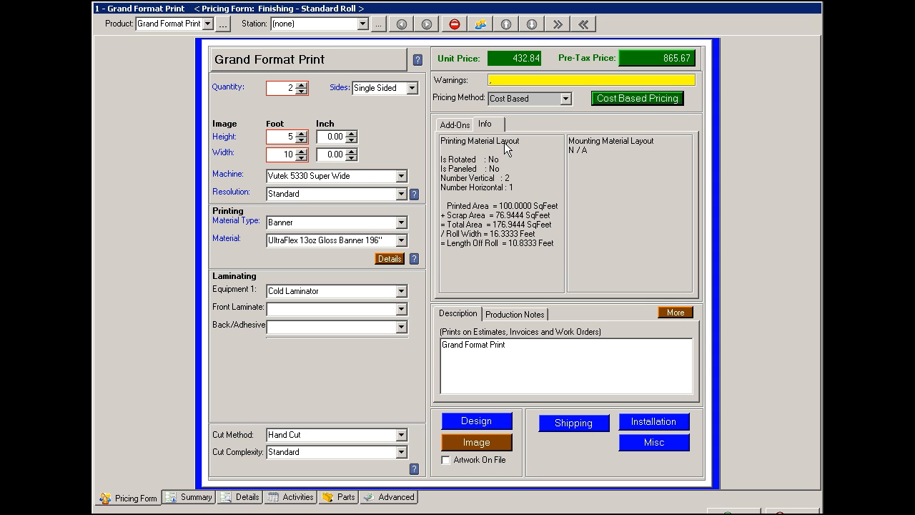
pyautogui.moveTo(492, 145)
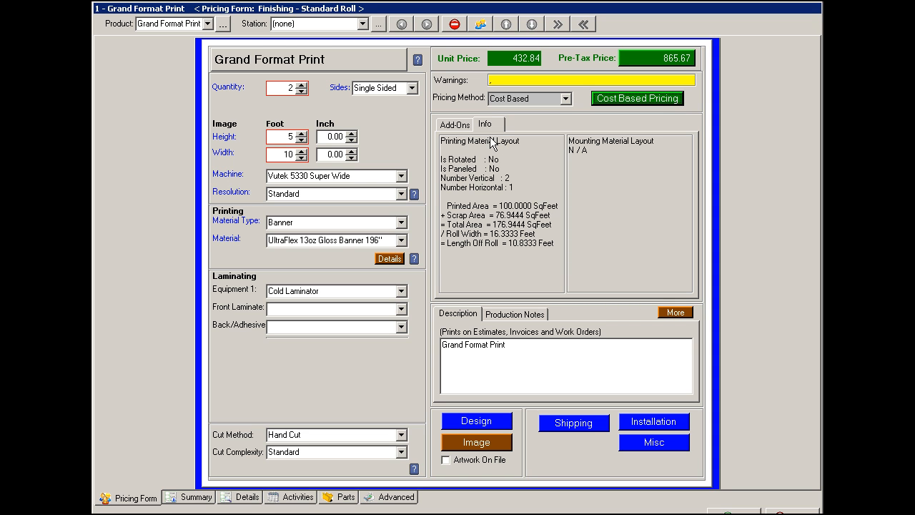
pyautogui.moveTo(659, 306)
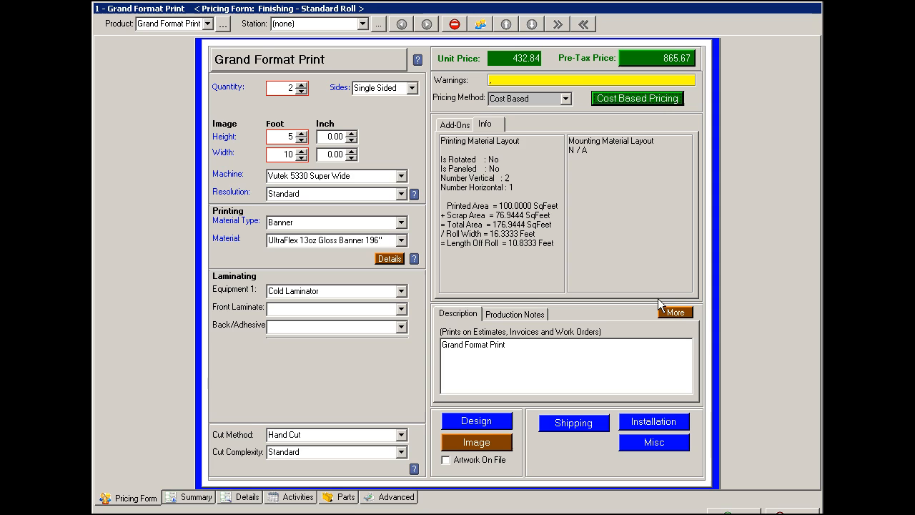